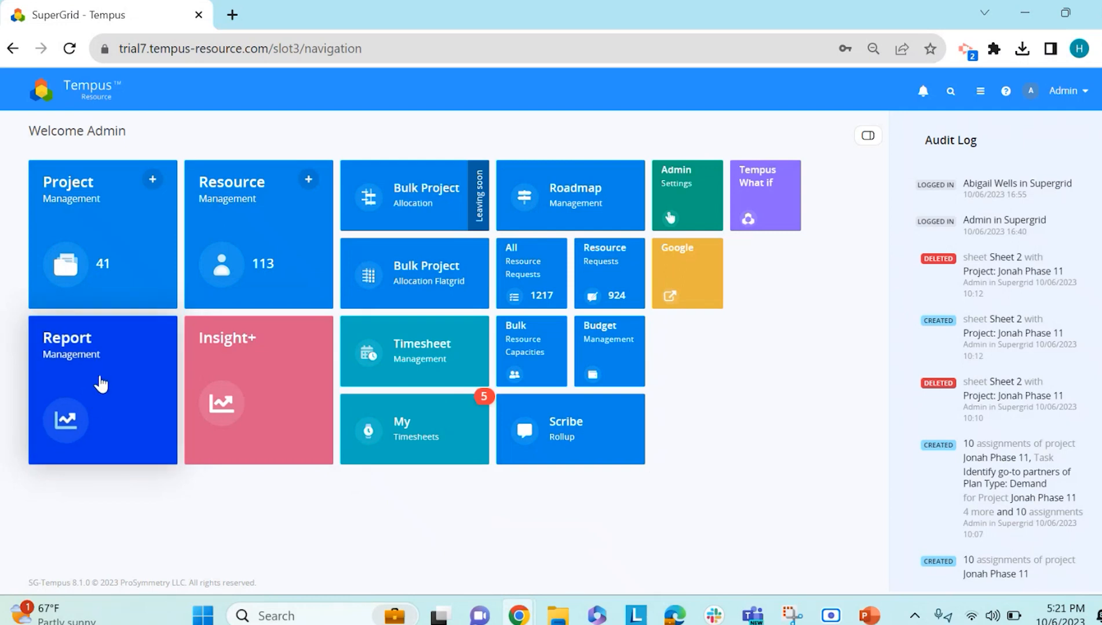
Step: Open Report Management and switch to the Report folder view listing folders and reports
{"action": "left_click", "coordinate": [103, 390]}
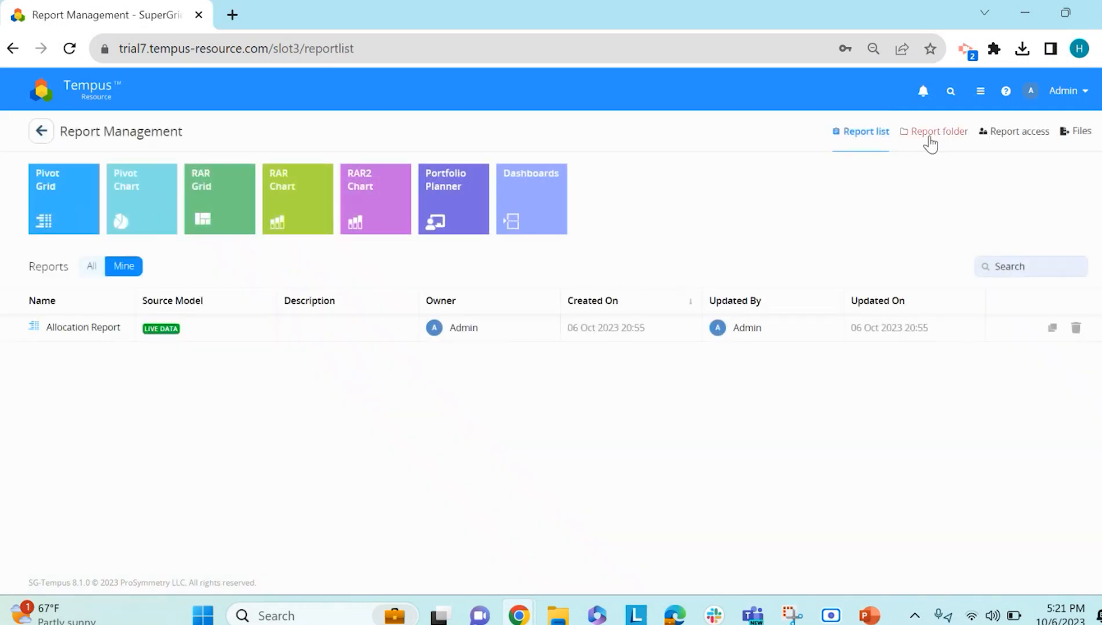
{"action": "left_click", "coordinate": [938, 131]}
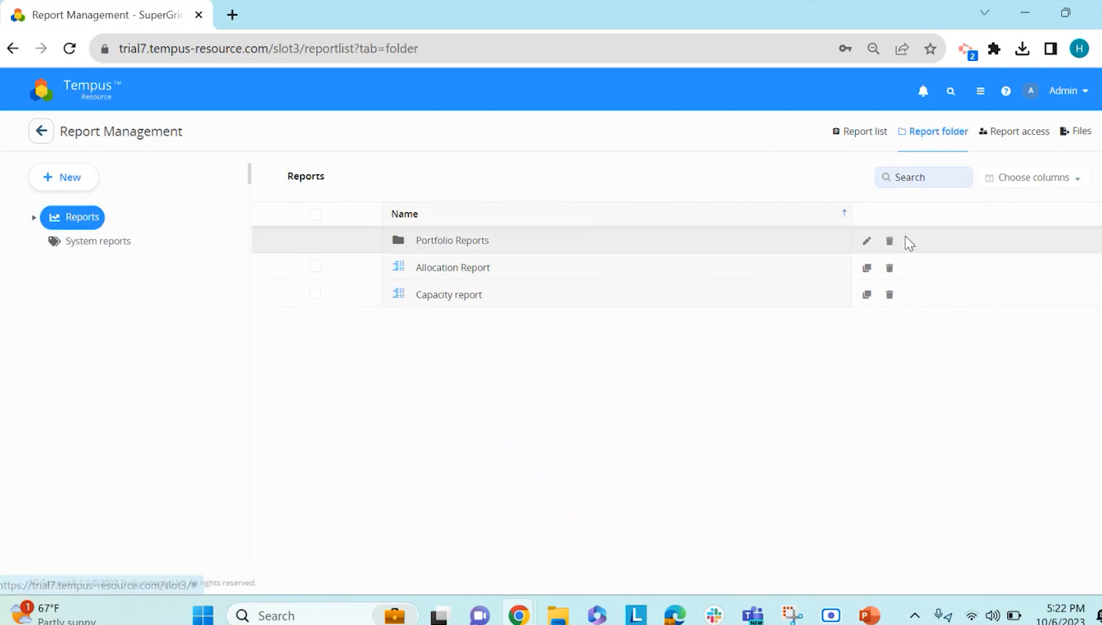
Step: Review the folder table's Owner, Created On, Updated By and Updated On columns
{"action": "left_click", "coordinate": [1032, 177]}
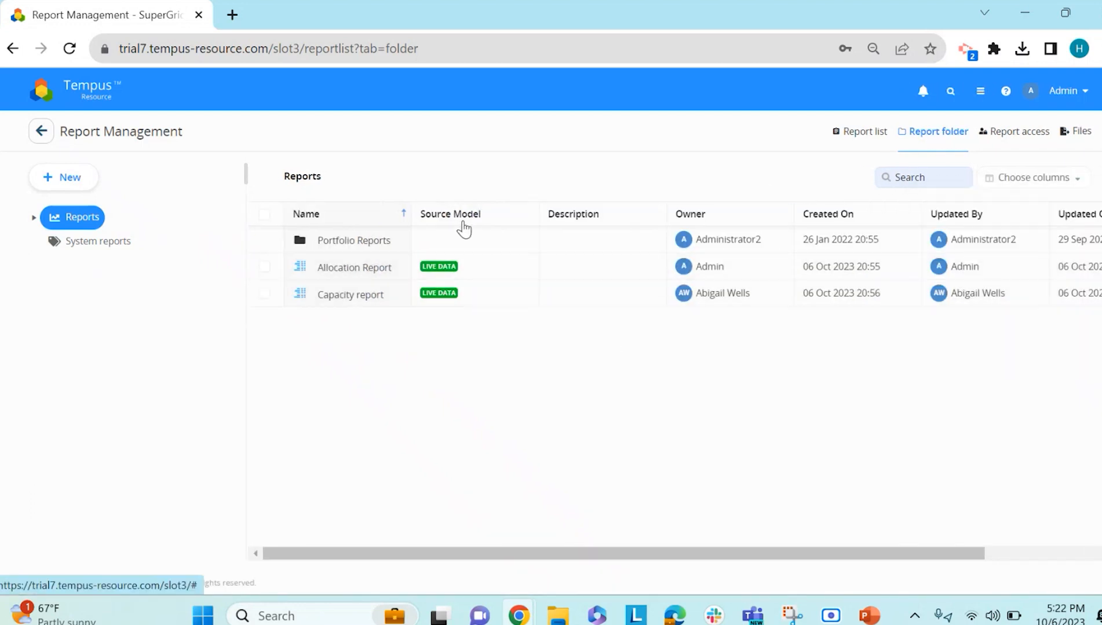
{"action": "mouse_move", "coordinate": [609, 231]}
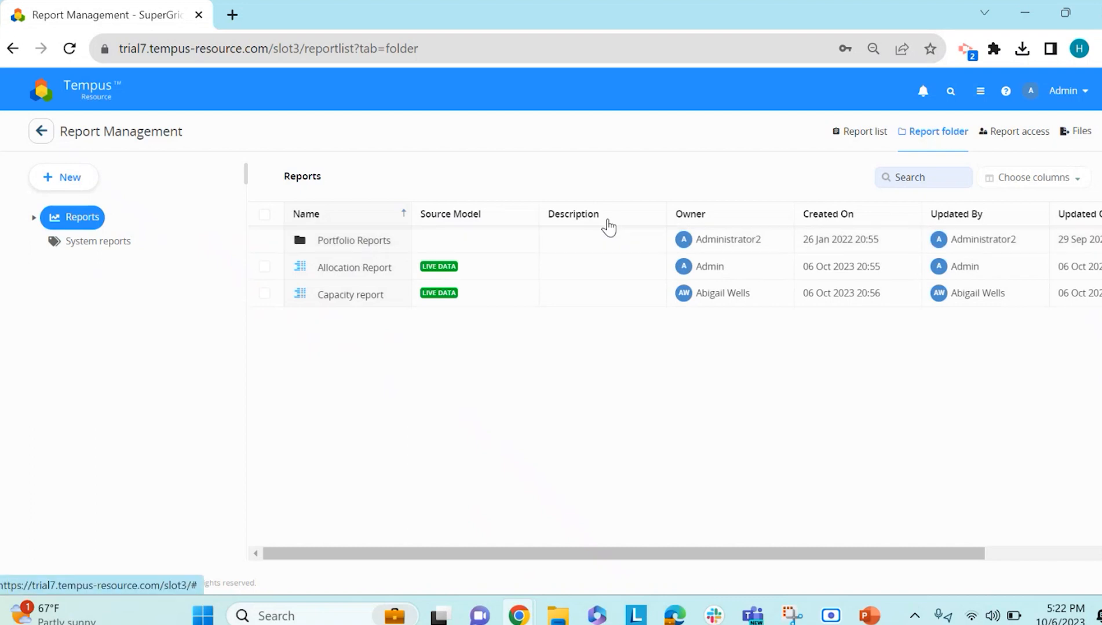
{"action": "scroll", "scroll_direction": "right", "scroll_amount": 3}
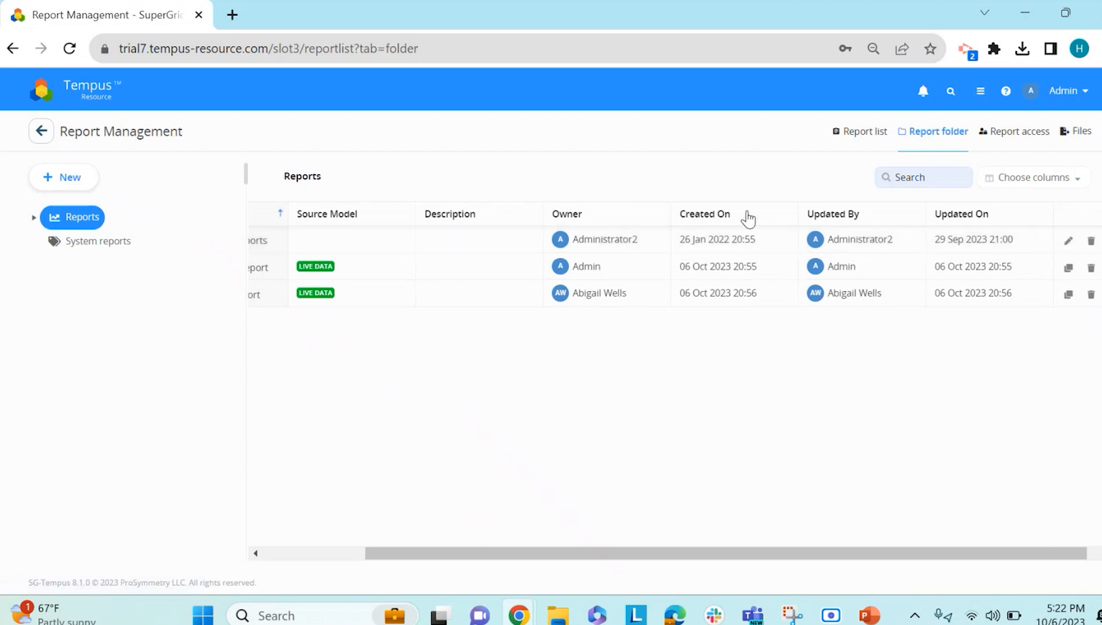
{"action": "mouse_move", "coordinate": [873, 233]}
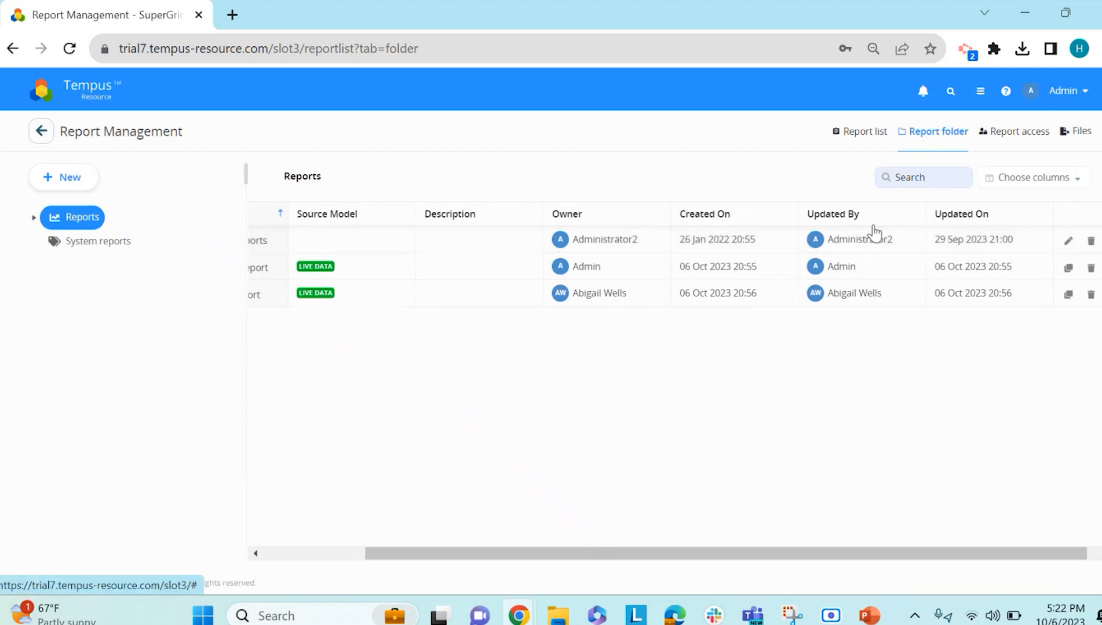
{"action": "mouse_move", "coordinate": [912, 230]}
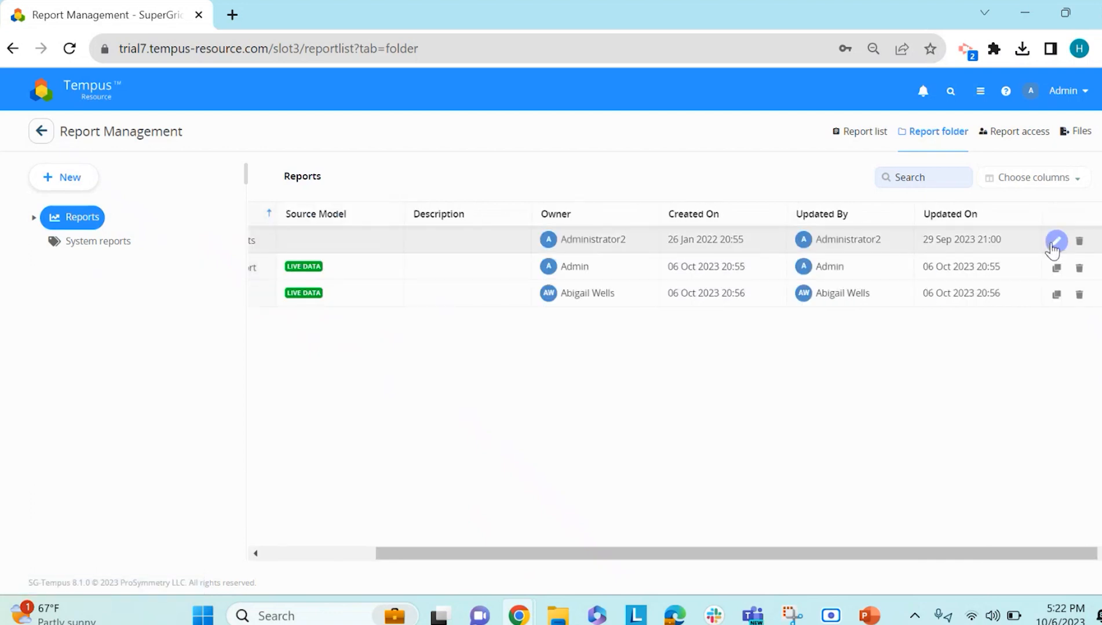
{"action": "left_click", "coordinate": [1057, 240]}
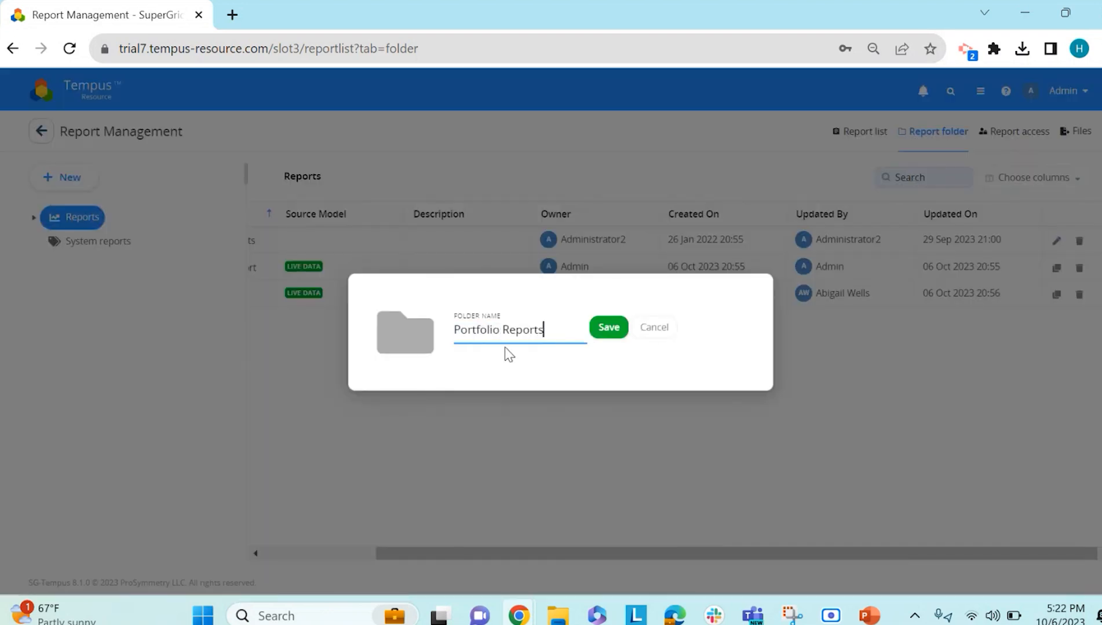
{"action": "left_click", "coordinate": [607, 326]}
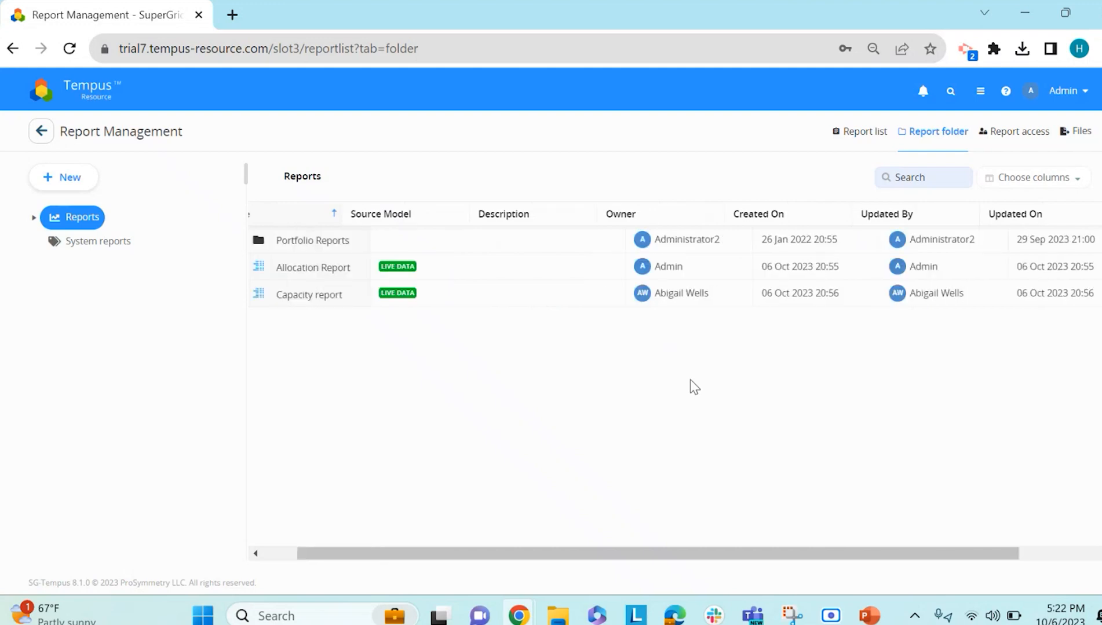
{"action": "left_click", "coordinate": [312, 268]}
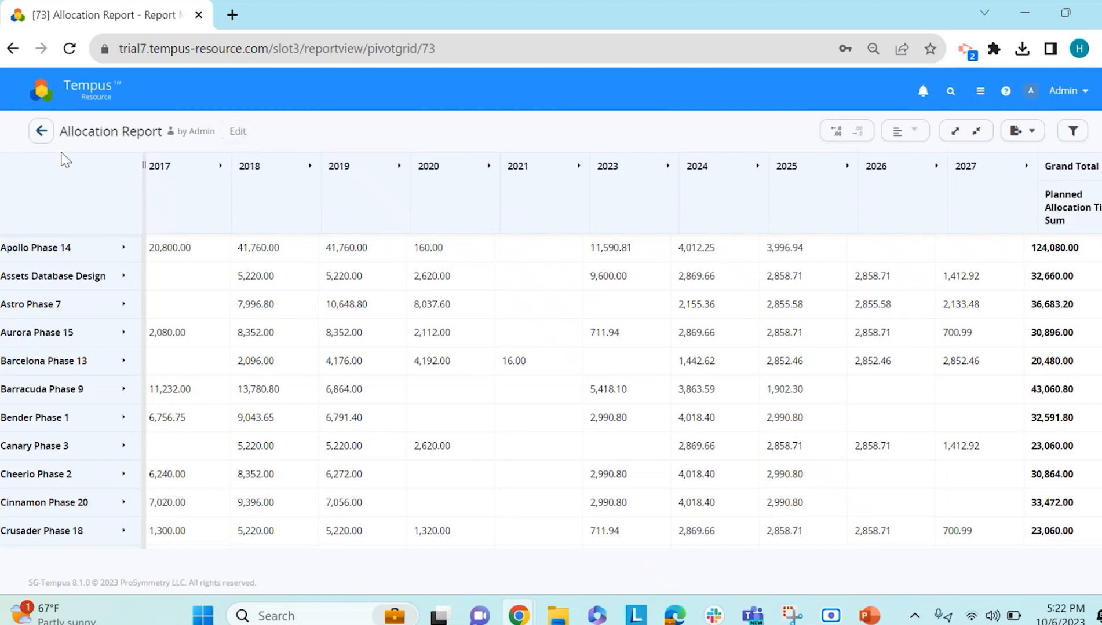
{"action": "left_click", "coordinate": [41, 131]}
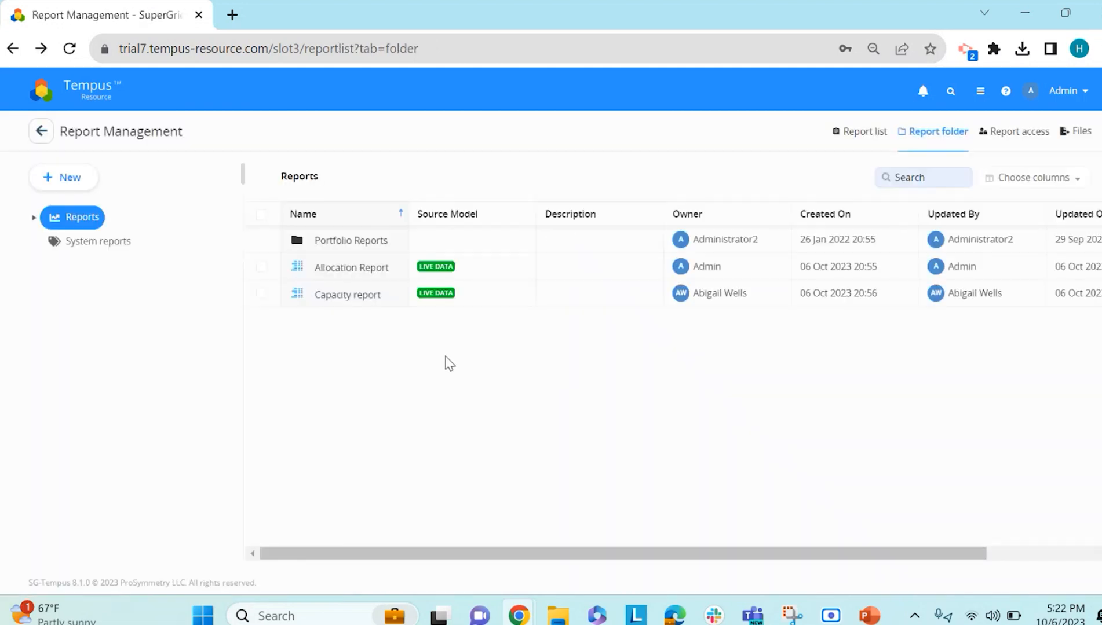
{"action": "mouse_move", "coordinate": [64, 177]}
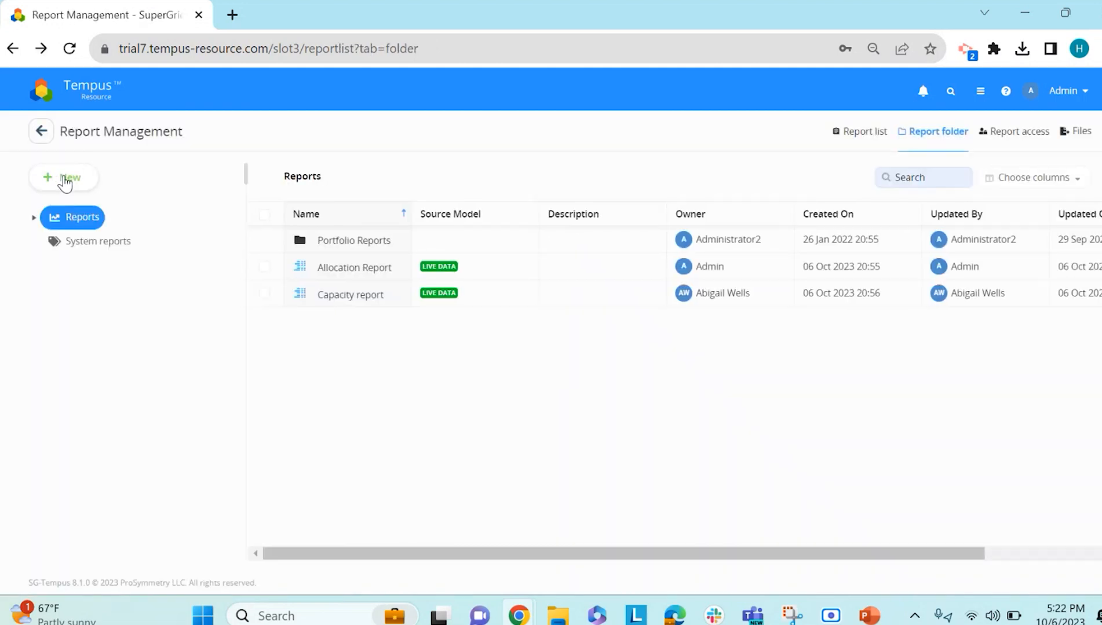
Step: Create a folder named 'New Folder' in the Reports list and save it
{"action": "left_click", "coordinate": [64, 177]}
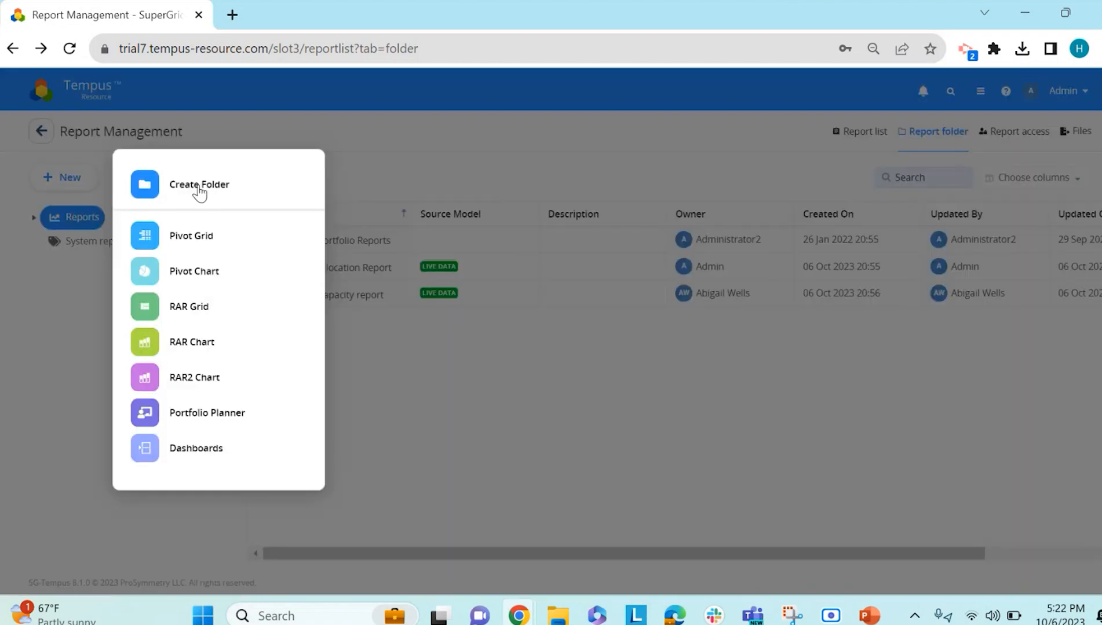
{"action": "left_click", "coordinate": [199, 184]}
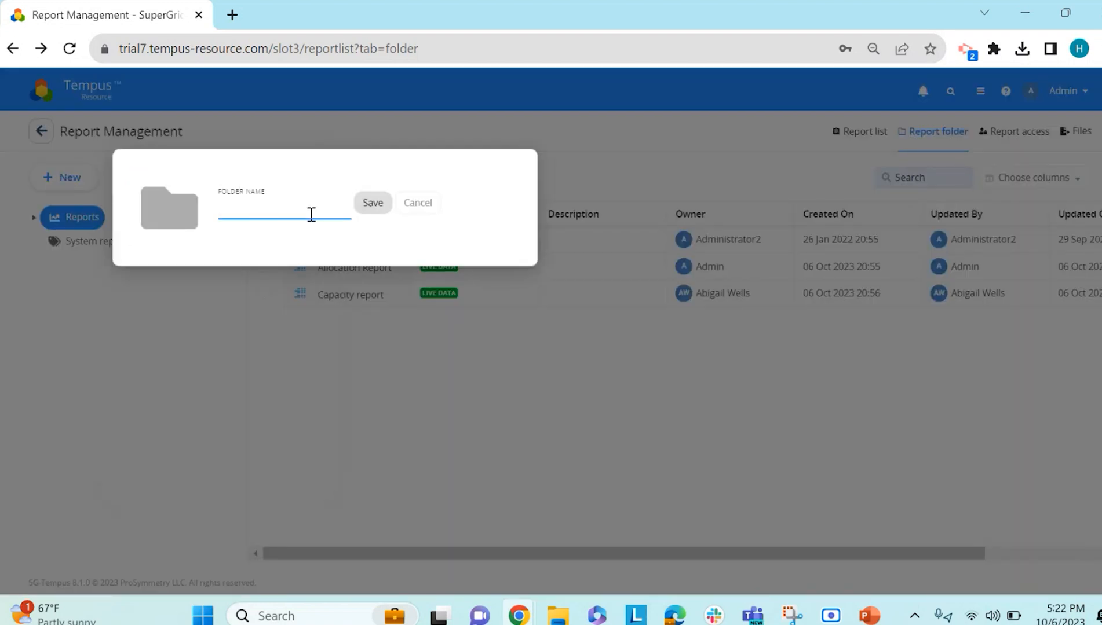
{"action": "type", "text": "New Folder"}
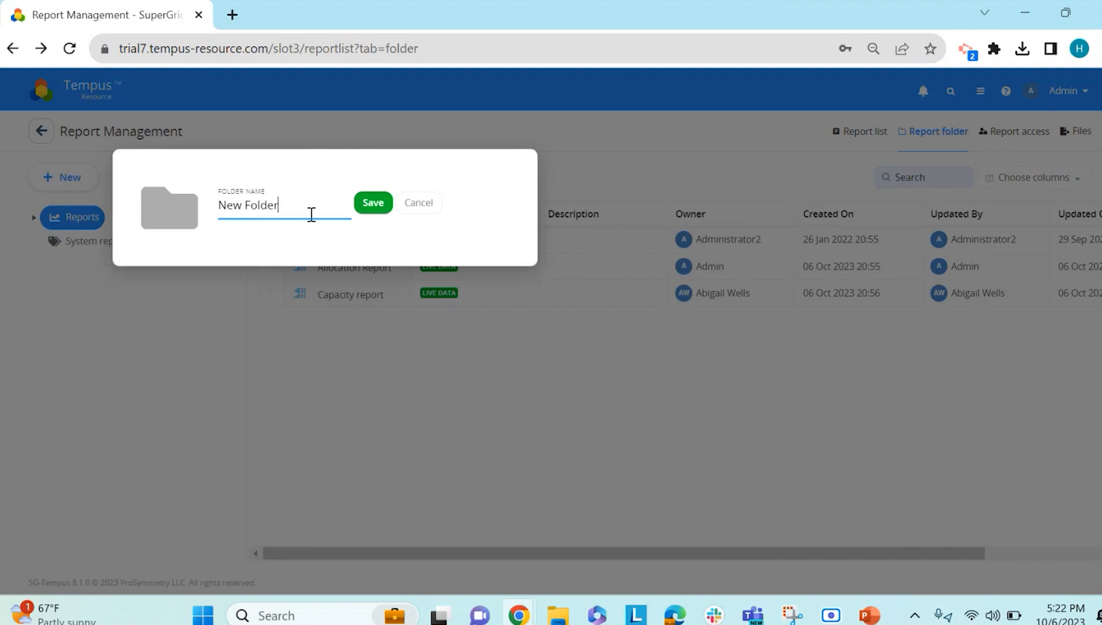
{"action": "left_click", "coordinate": [372, 202]}
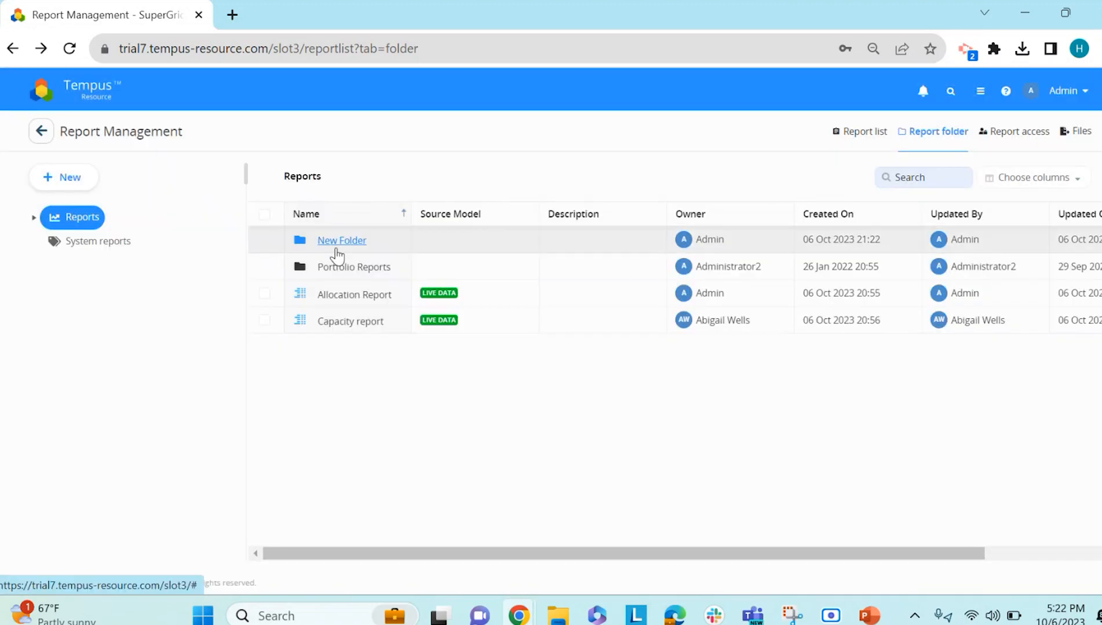
{"action": "mouse_move", "coordinate": [354, 294]}
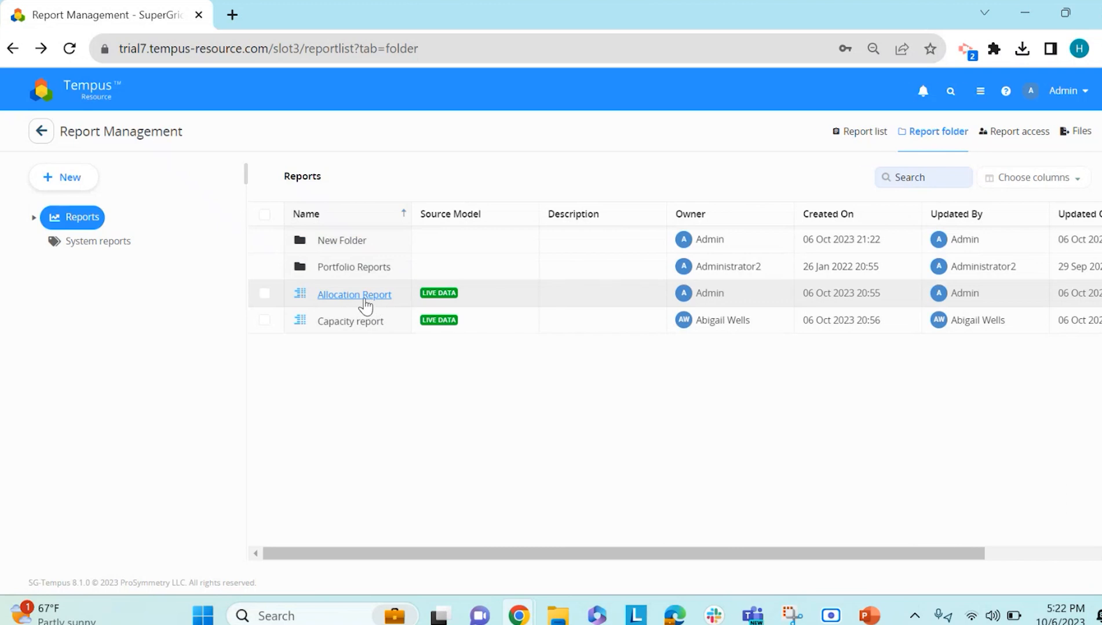
Step: Move Allocation Report into New Folder and confirm it is the folder's only content
{"action": "left_click_drag", "start_coordinate": [354, 294], "coordinate": [330, 239]}
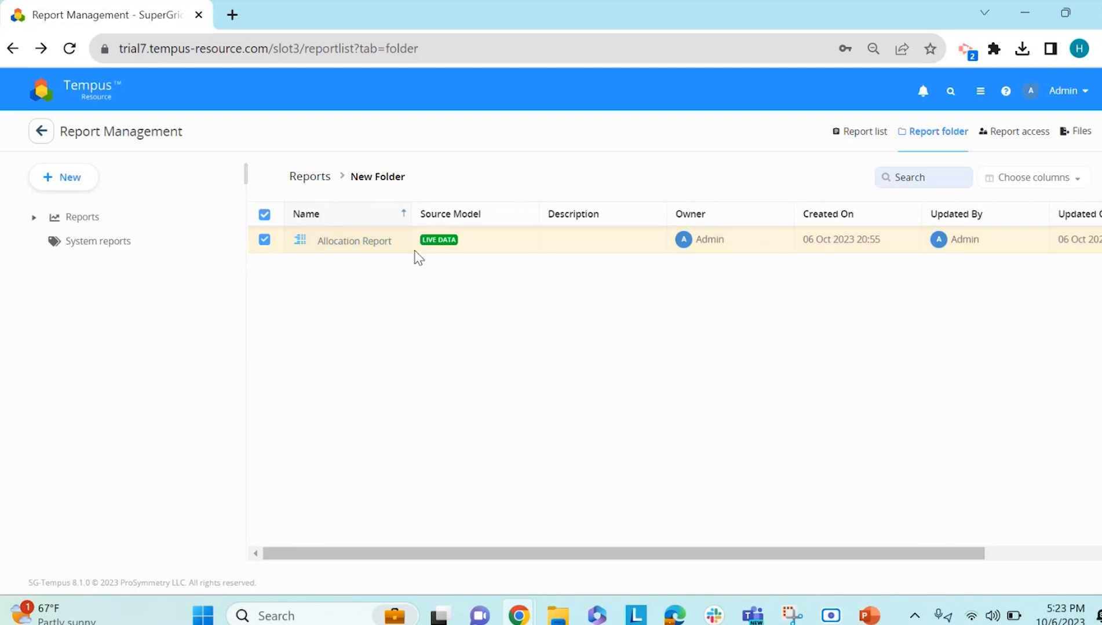
{"action": "mouse_move", "coordinate": [309, 176]}
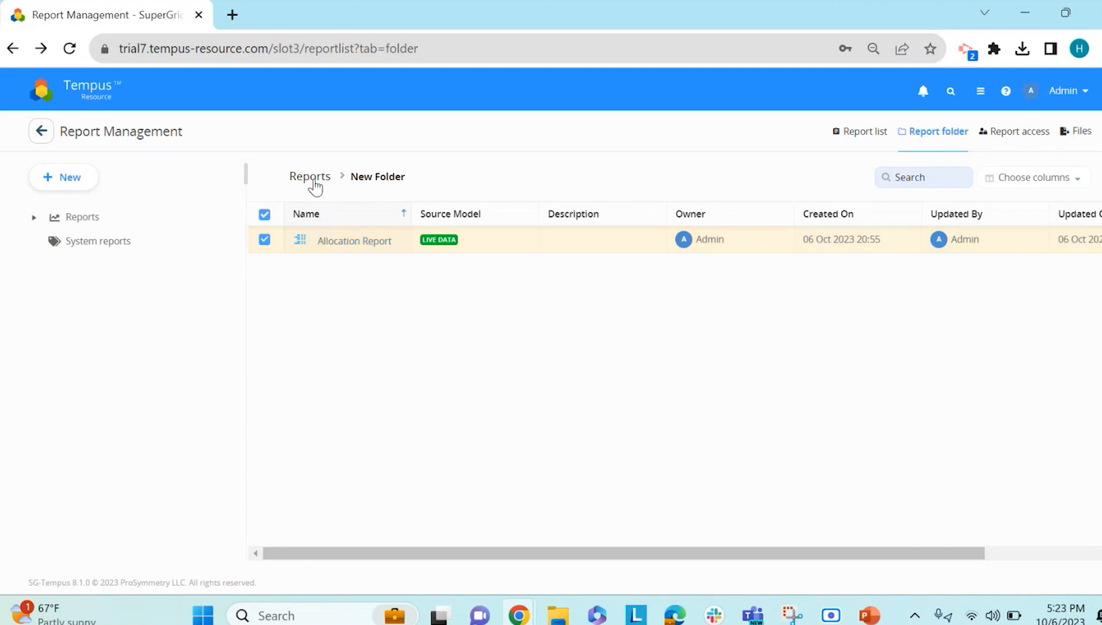
{"action": "left_click", "coordinate": [82, 216]}
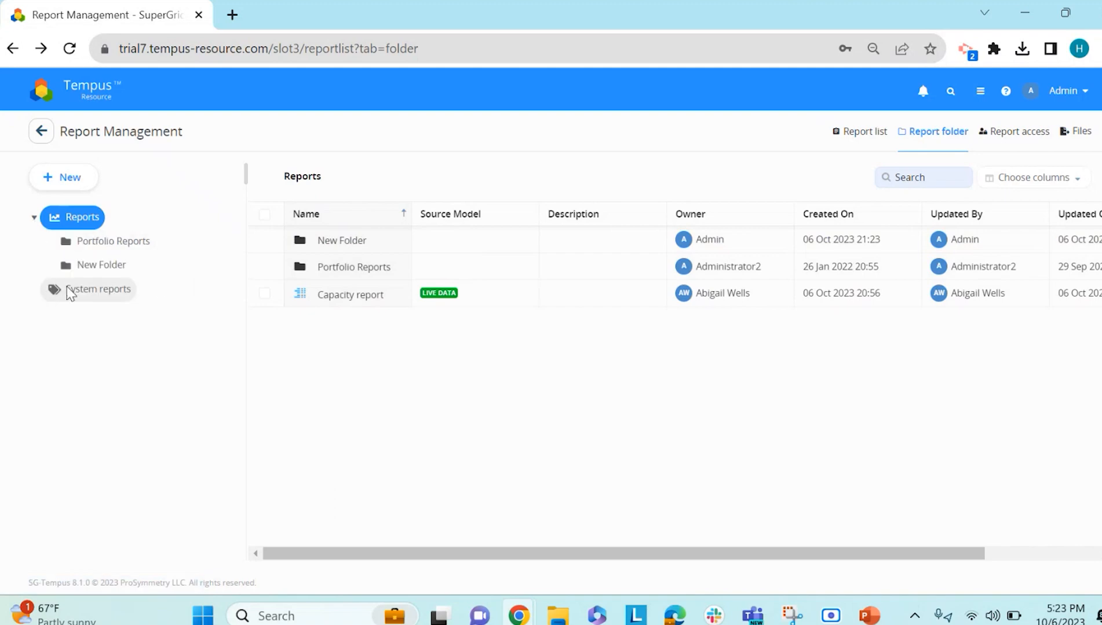
{"action": "mouse_move", "coordinate": [85, 235]}
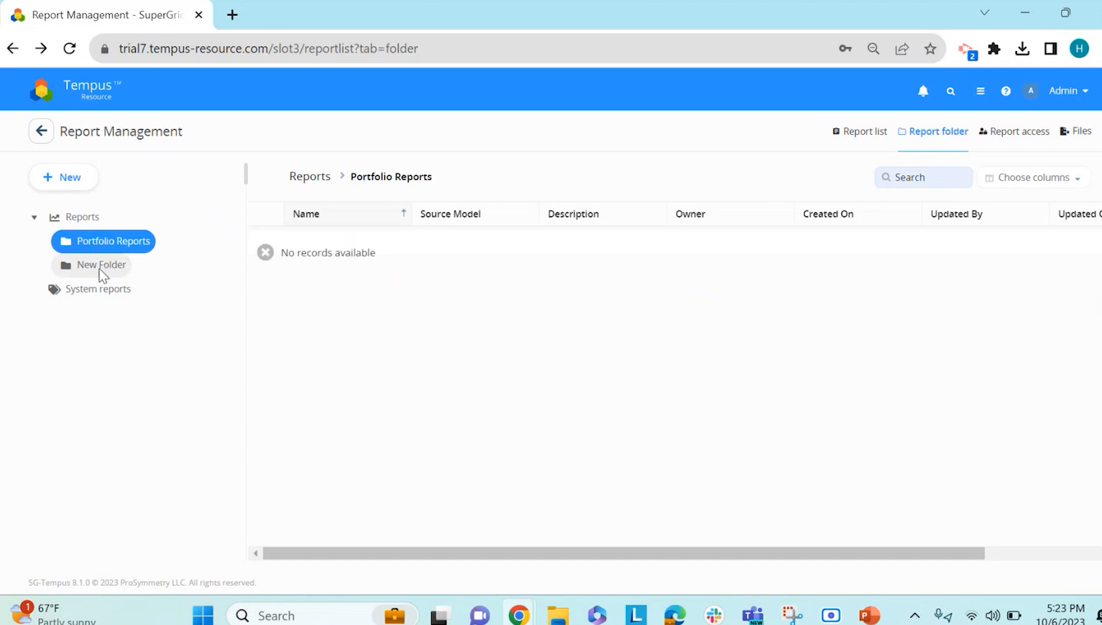
{"action": "left_click", "coordinate": [101, 265]}
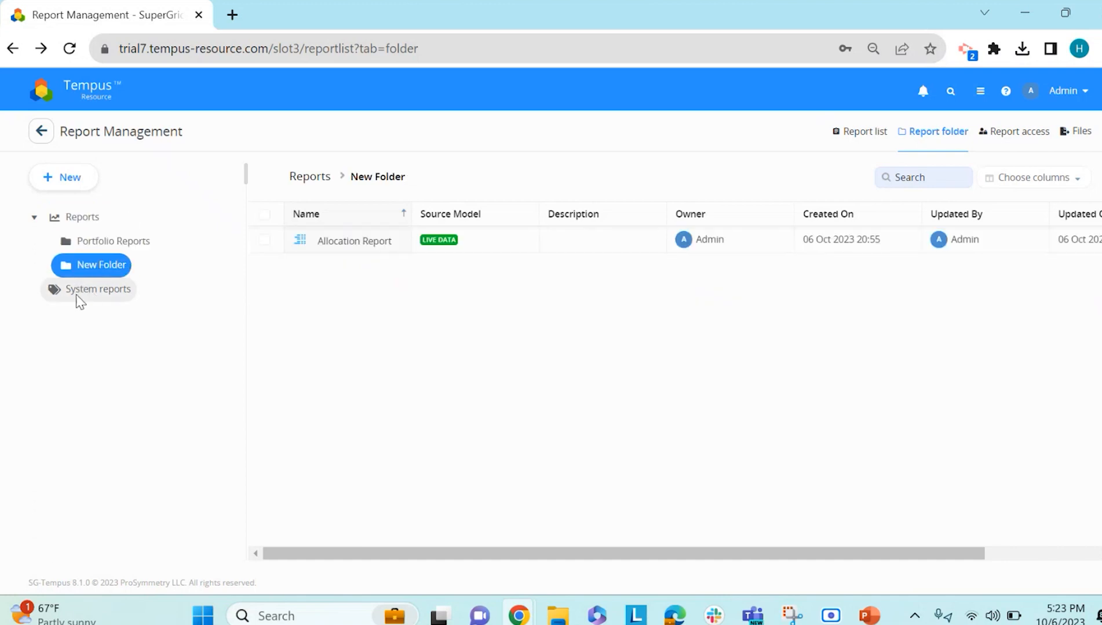
Step: Open the System reports folder listing Skill Matrix Report, Timesheet Audit and Timesheet Status
{"action": "left_click", "coordinate": [98, 288]}
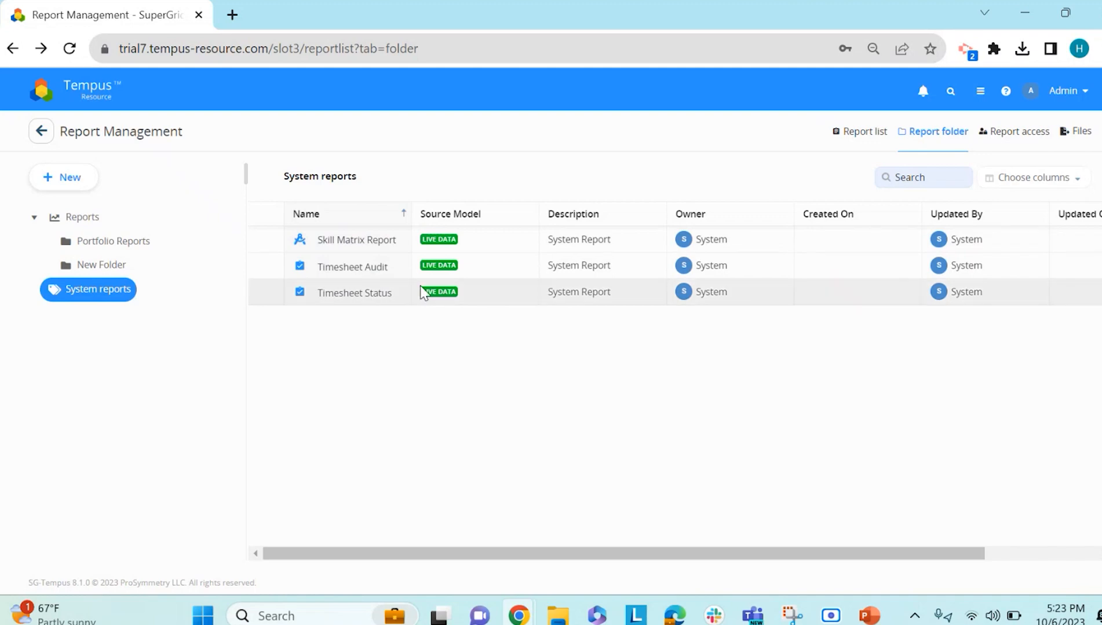
{"action": "mouse_move", "coordinate": [265, 344]}
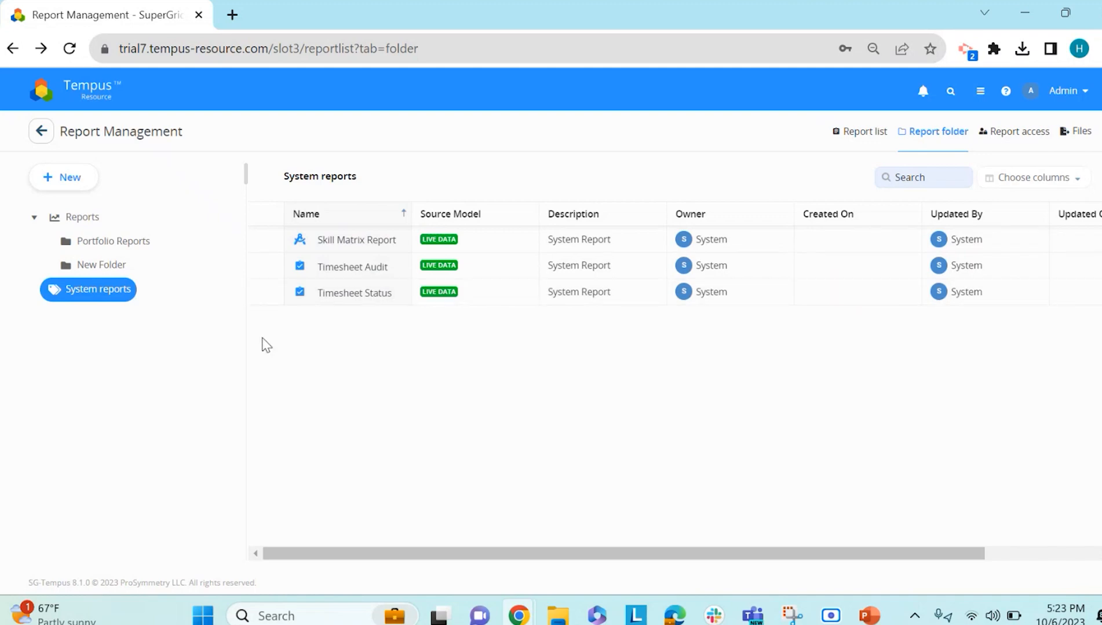
{"action": "mouse_move", "coordinate": [65, 195]}
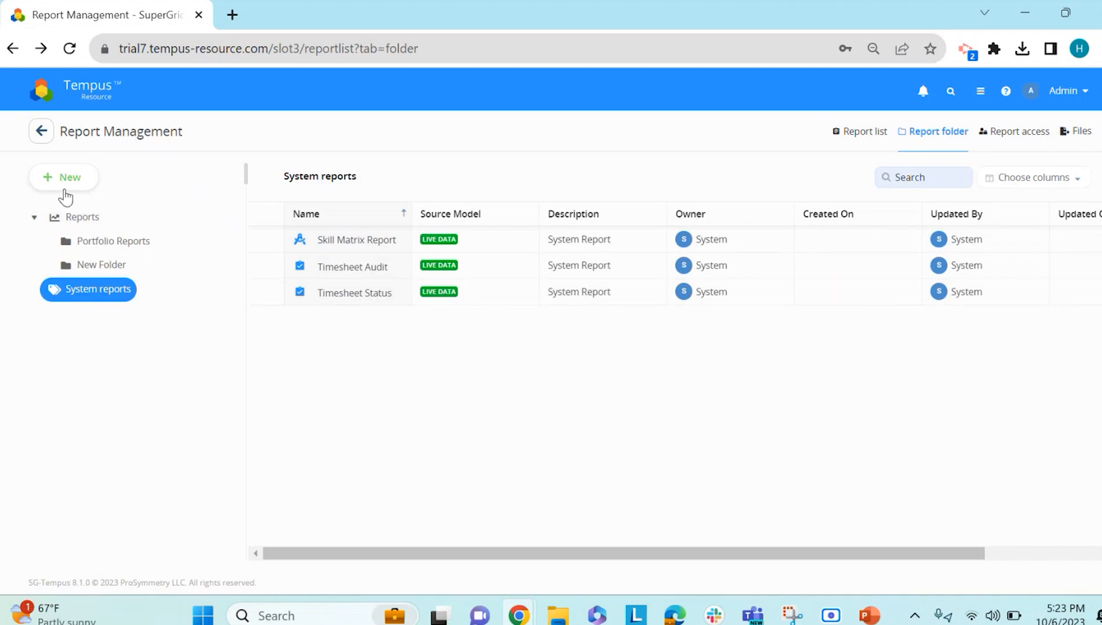
Step: Start a new Pivot Grid report, then discard it unsaved to return to the Reports level
{"action": "left_click", "coordinate": [63, 177]}
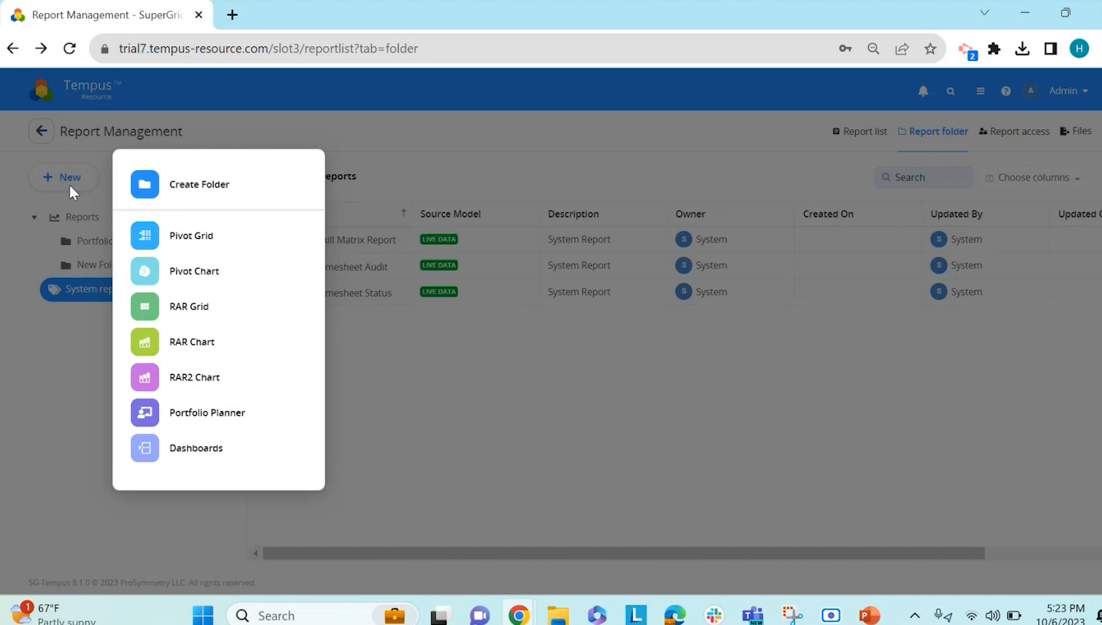
{"action": "mouse_move", "coordinate": [121, 364]}
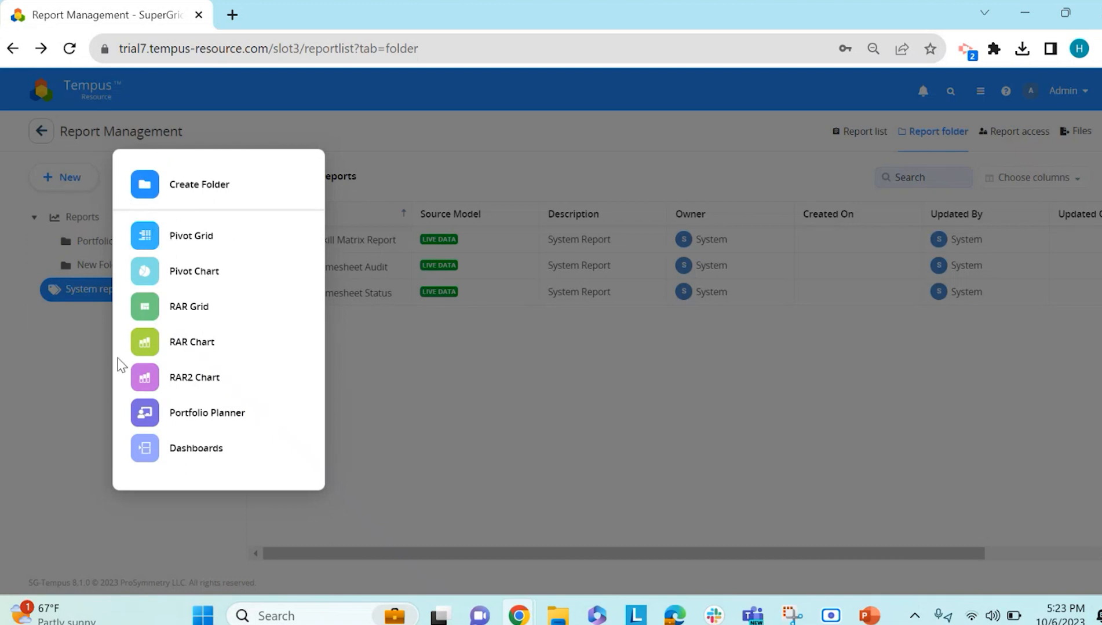
{"action": "mouse_move", "coordinate": [192, 443]}
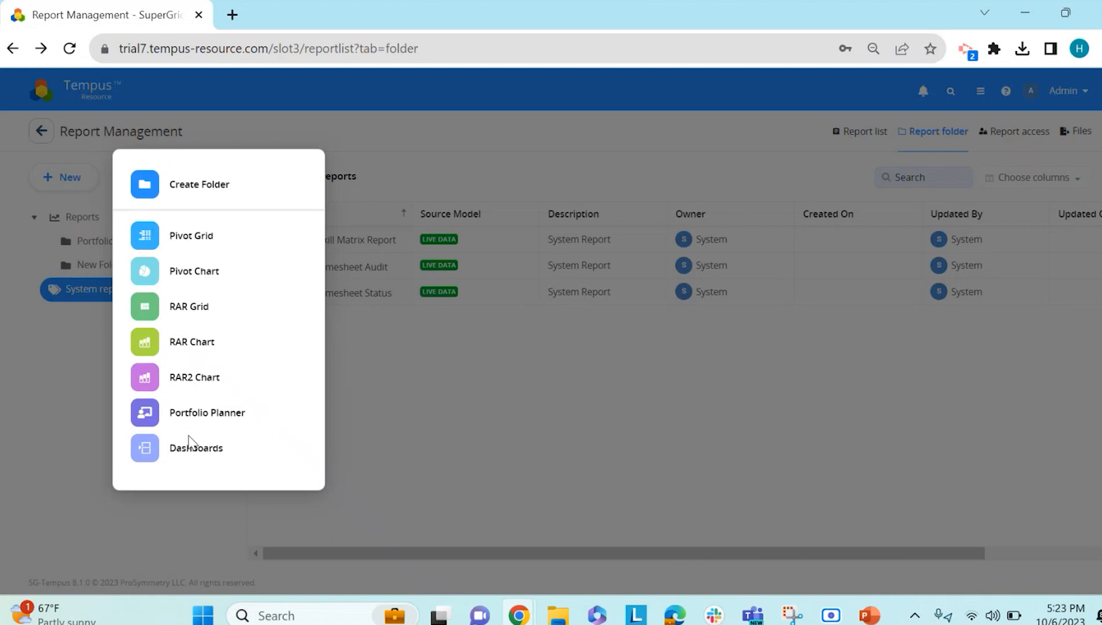
{"action": "left_click", "coordinate": [190, 235]}
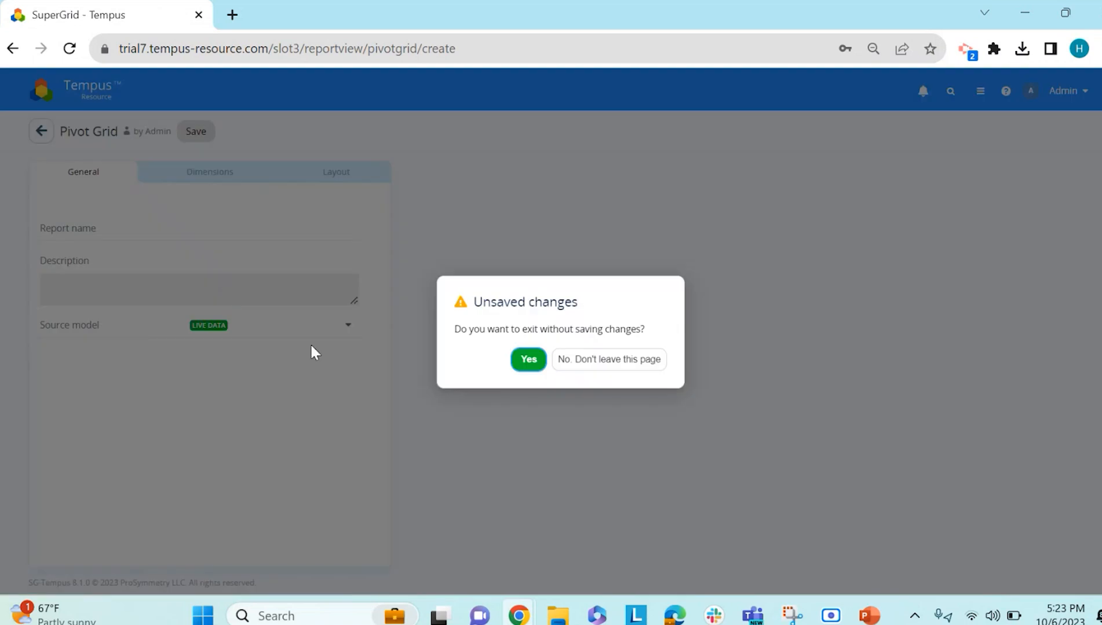
{"action": "left_click", "coordinate": [527, 359]}
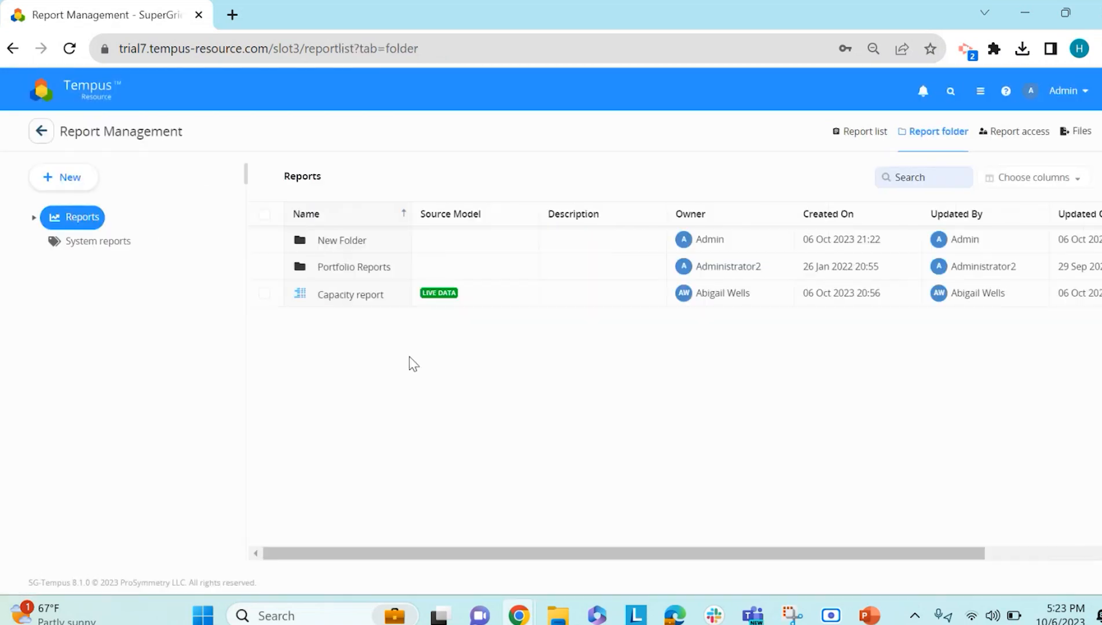
{"action": "mouse_move", "coordinate": [394, 389]}
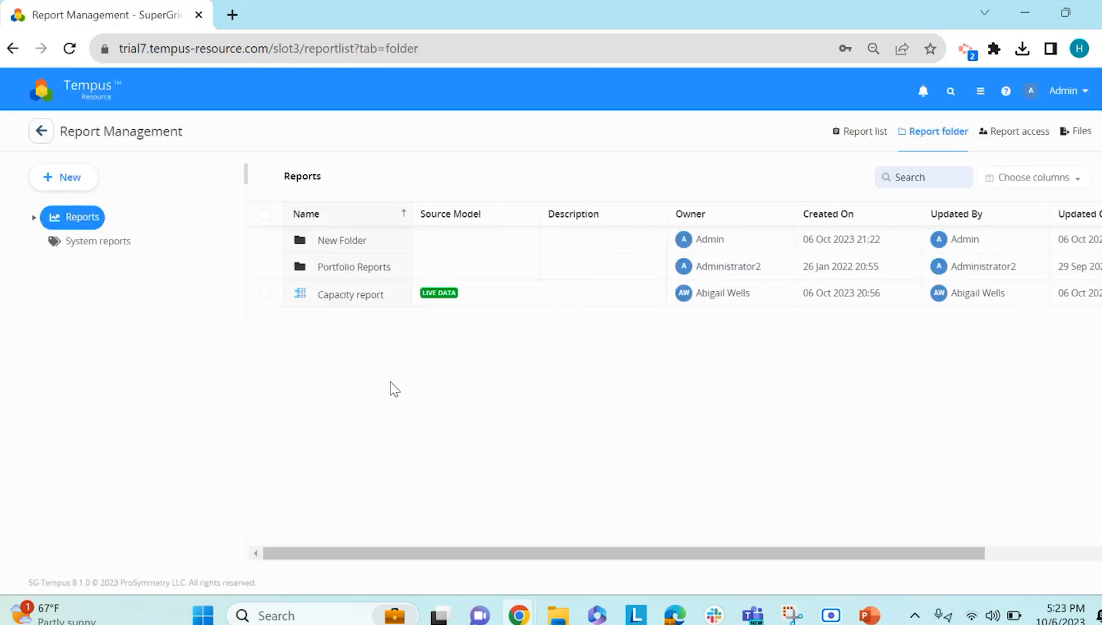